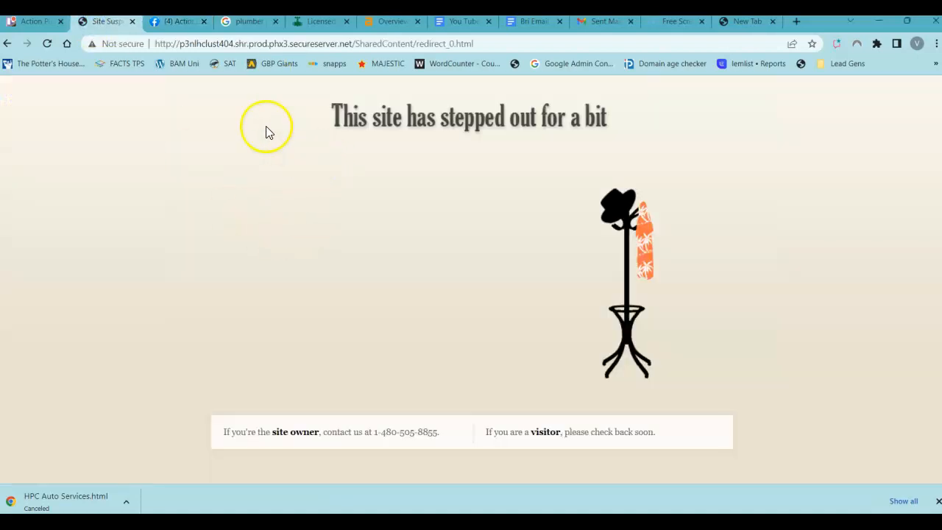
# Switch to the Action Plumbing Company Facebook page tab.
pyautogui.click(176, 20)
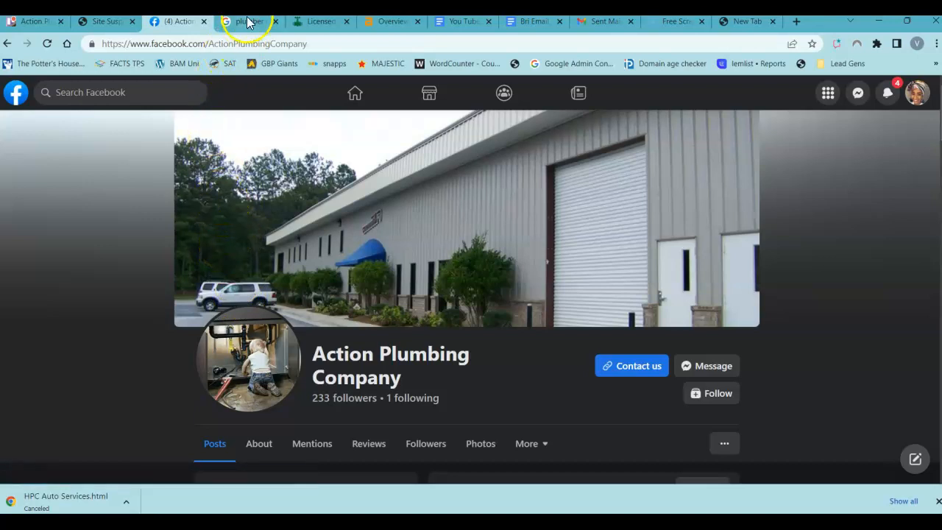
# Review the 'plumber peachtree city' ads, Businesses map pack and organic results.
pyautogui.click(249, 21)
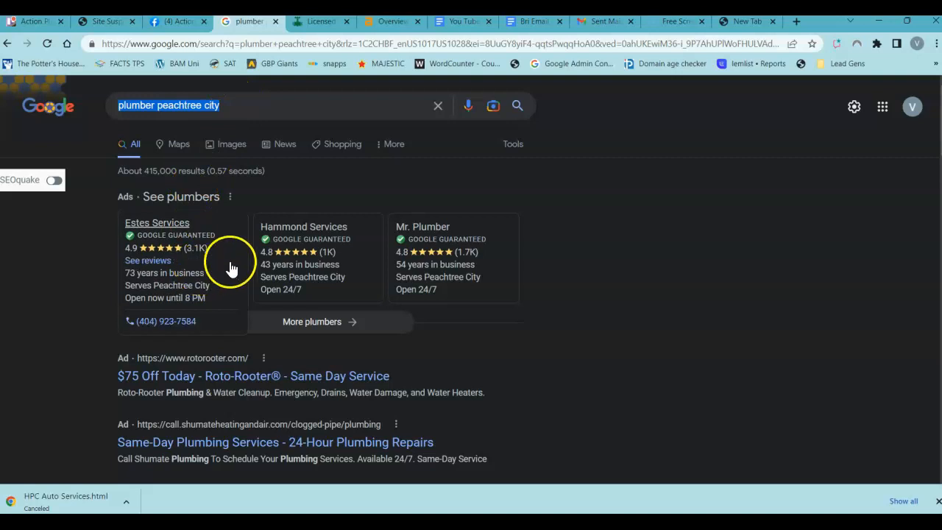
pyautogui.scroll(-3)
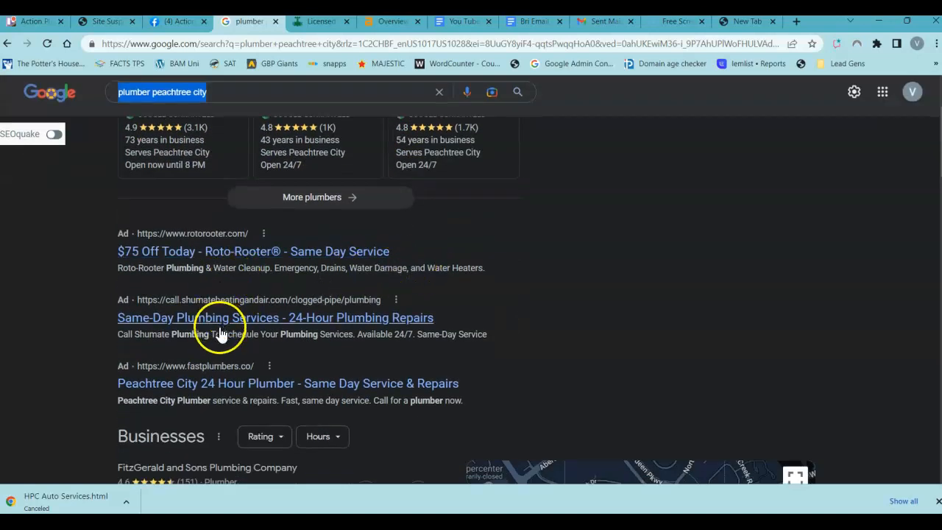
pyautogui.scroll(-3)
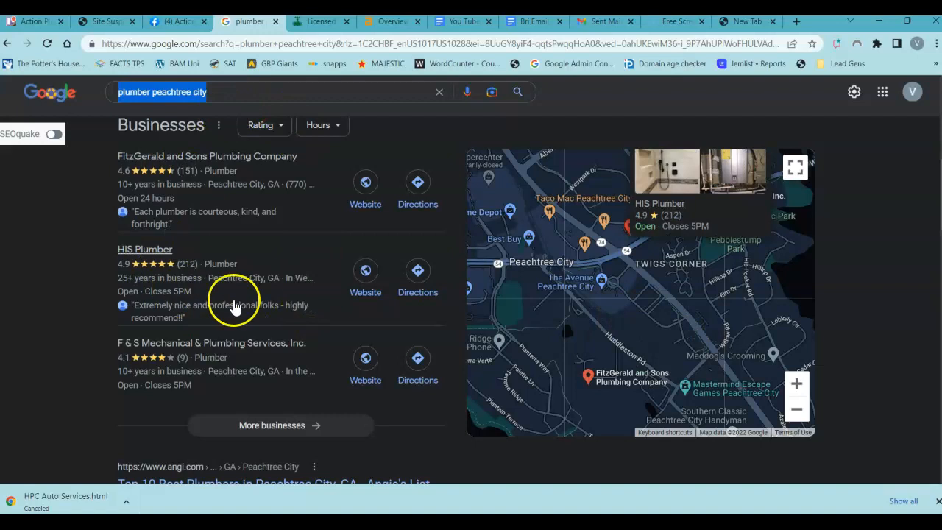
pyautogui.moveTo(321, 372)
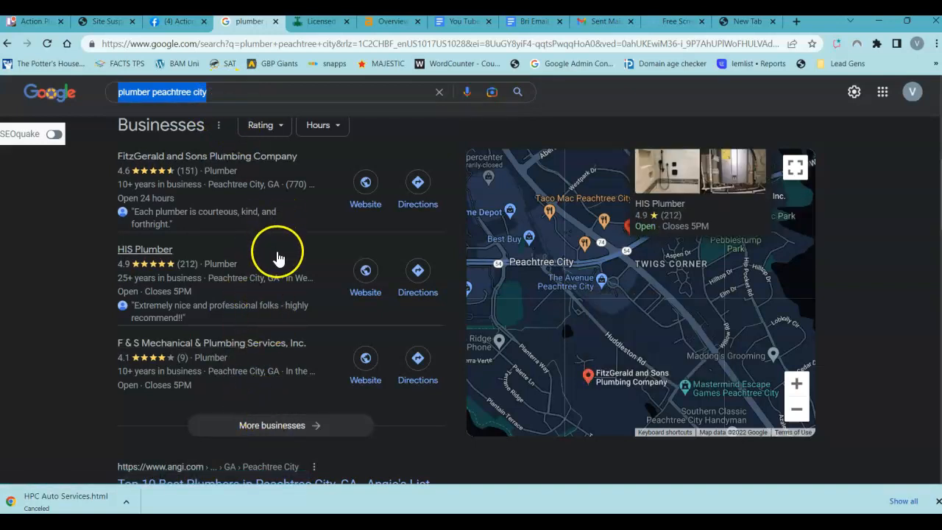
pyautogui.click(206, 156)
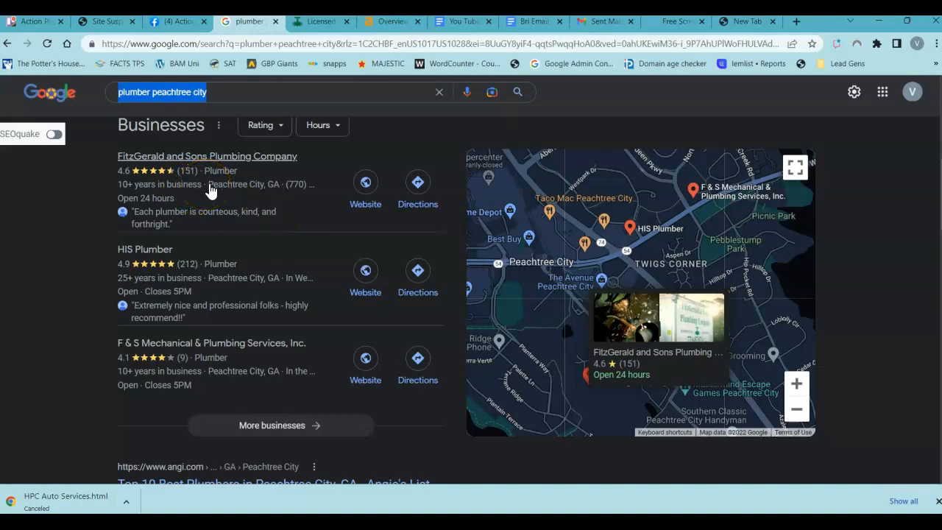
pyautogui.moveTo(200, 204)
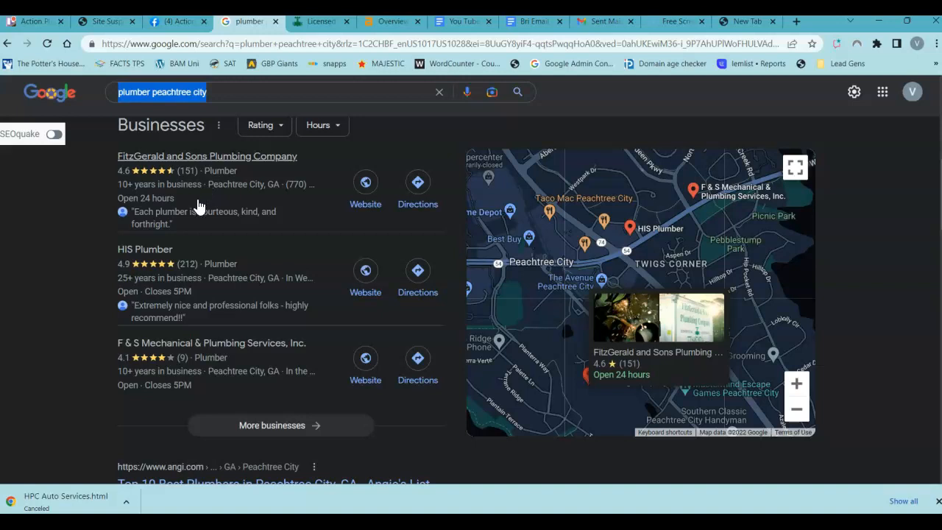
pyautogui.moveTo(201, 198)
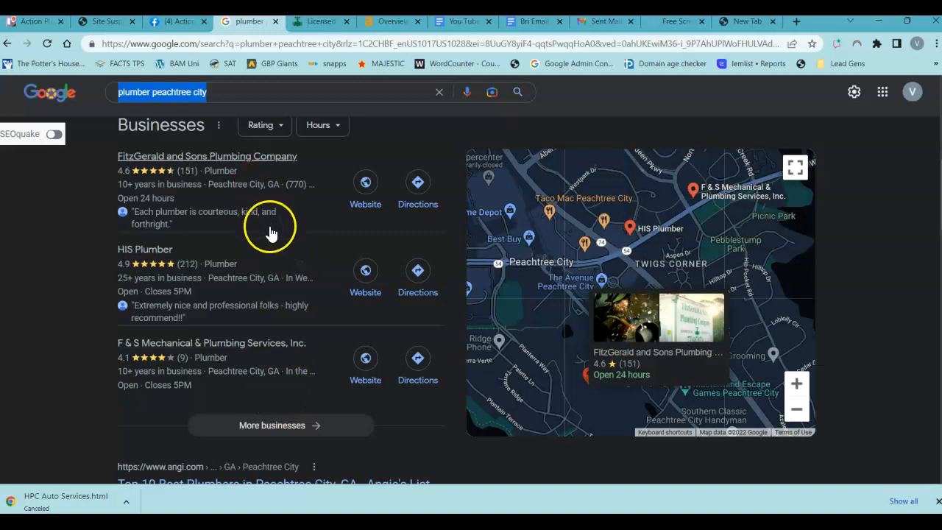
pyautogui.moveTo(230, 203)
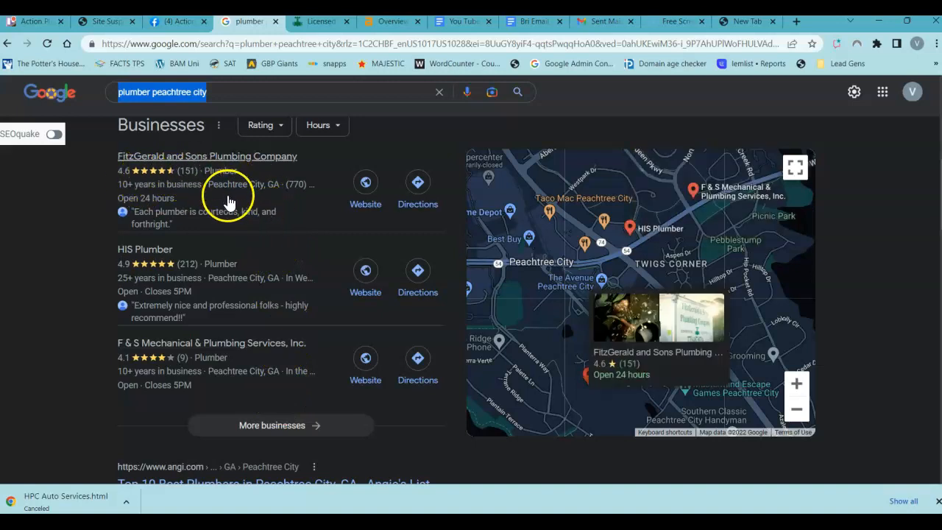
pyautogui.scroll(-3)
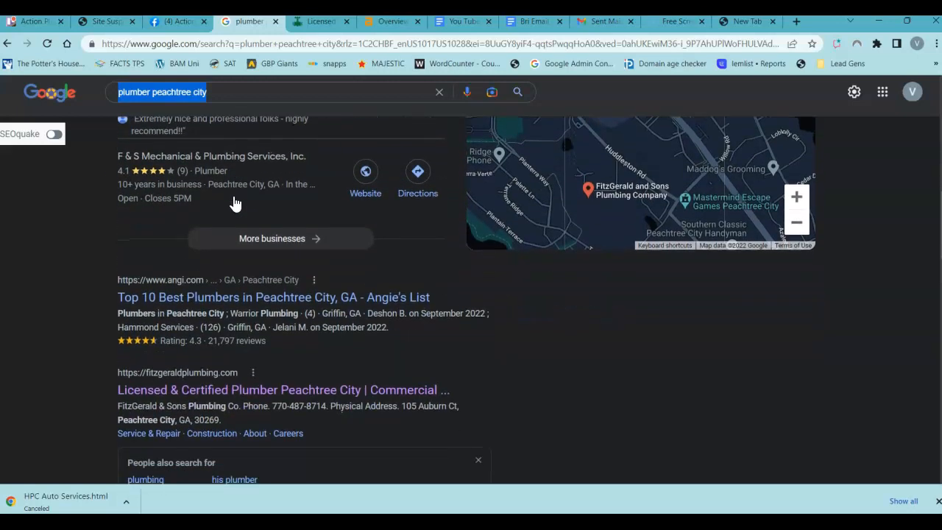
pyautogui.scroll(-3)
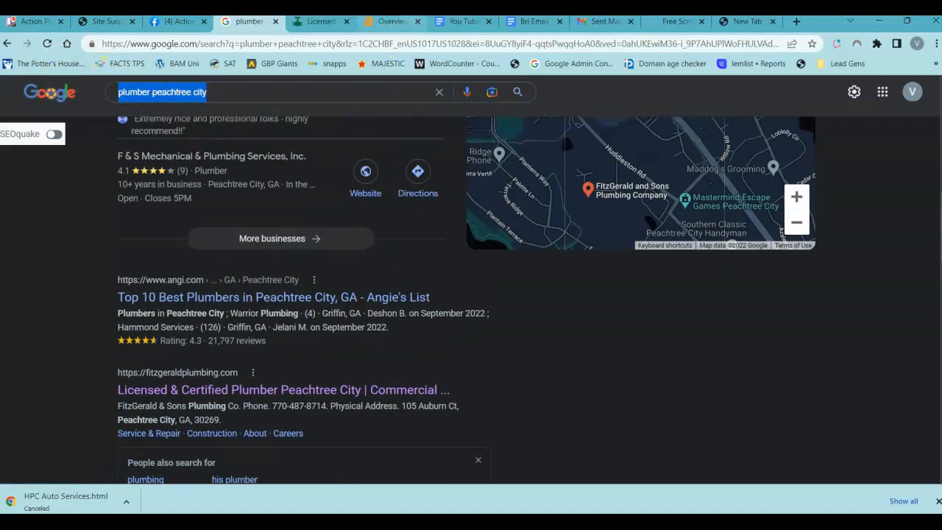
pyautogui.click(282, 389)
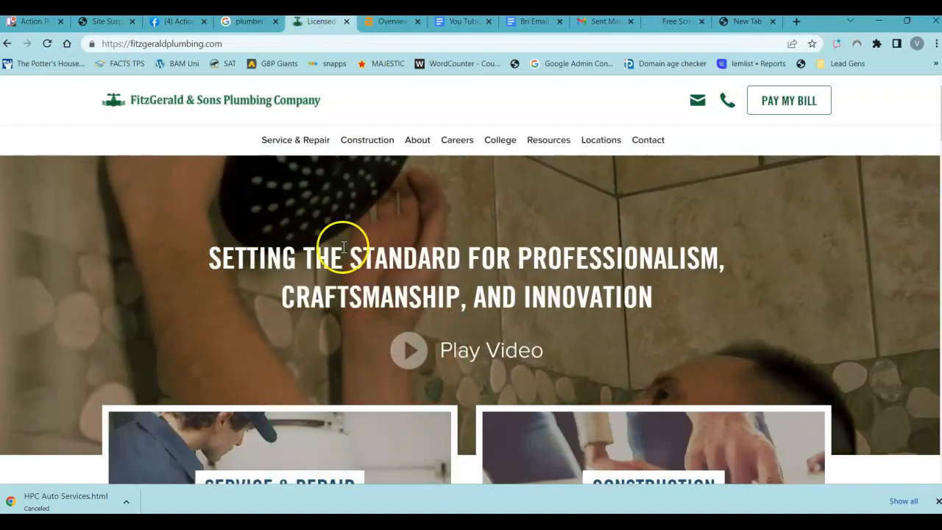
pyautogui.moveTo(521, 177)
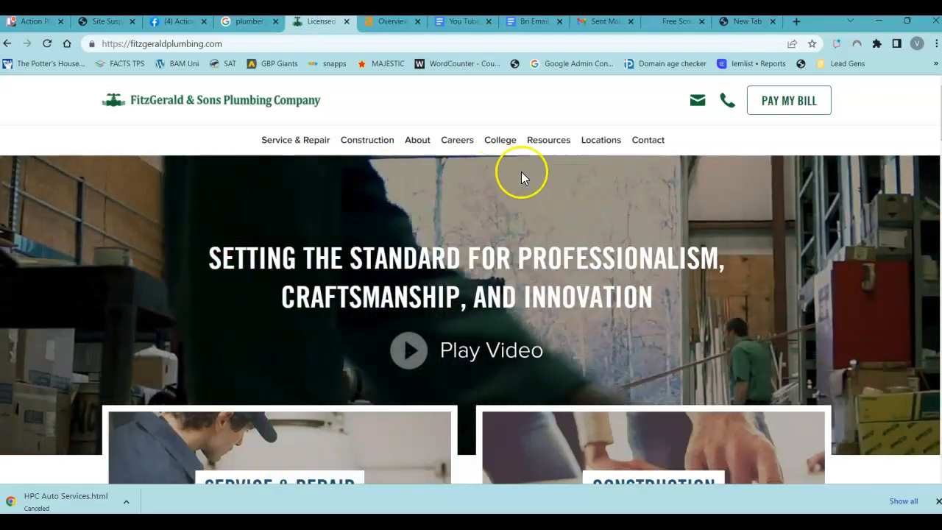
pyautogui.scroll(-3)
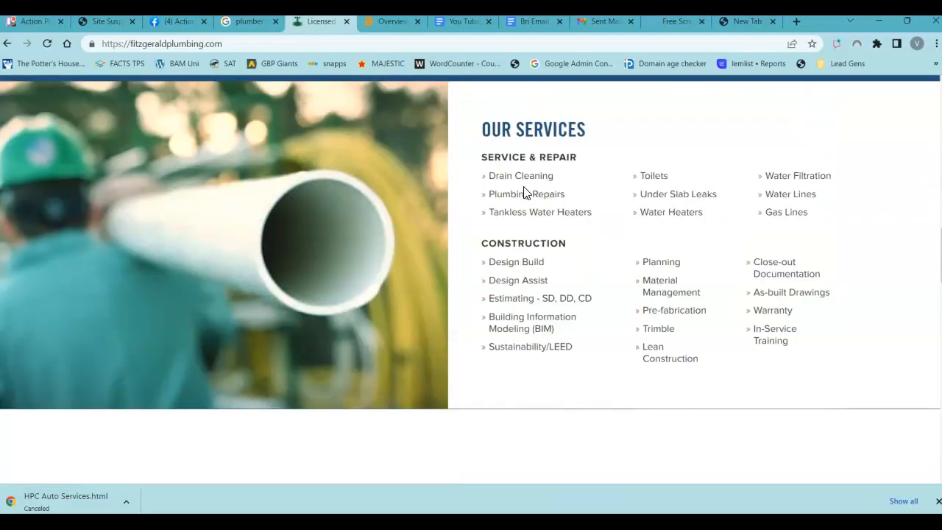
pyautogui.scroll(-3)
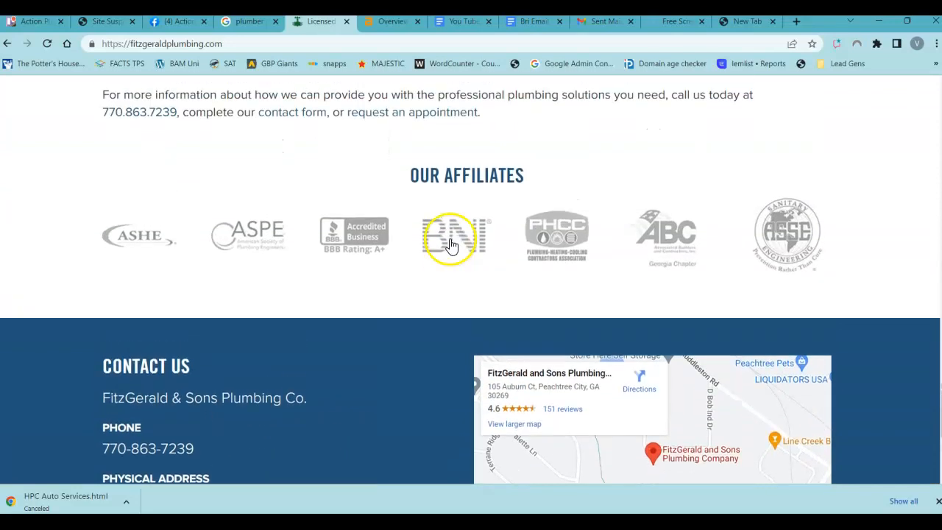
pyautogui.scroll(3)
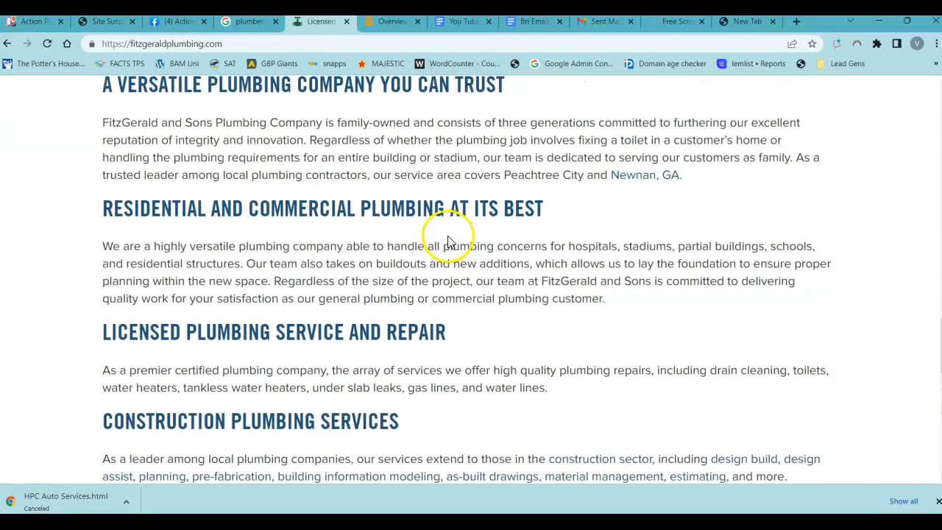
pyautogui.scroll(3)
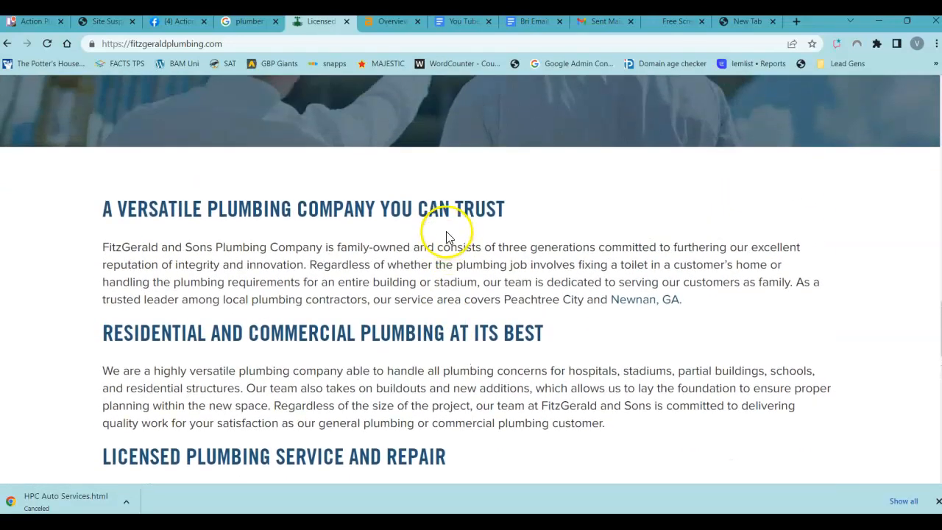
pyautogui.scroll(-3)
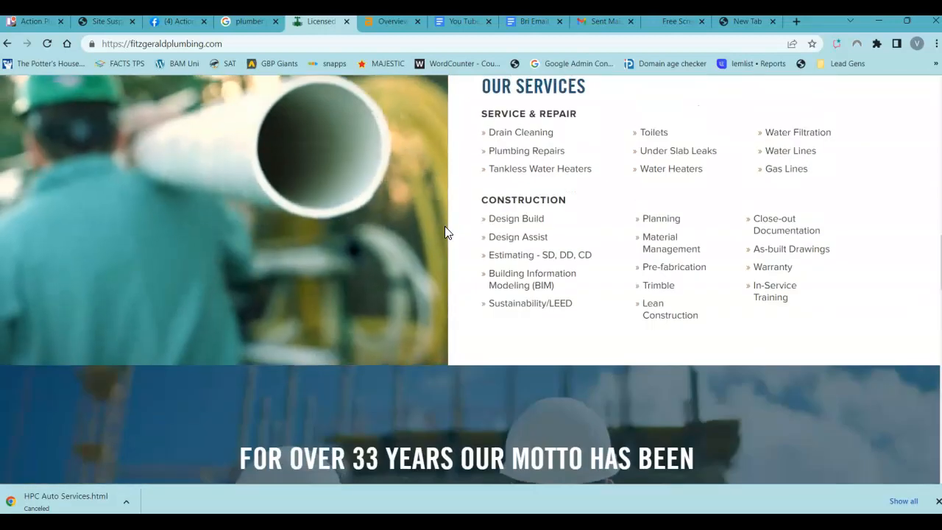
pyautogui.scroll(3)
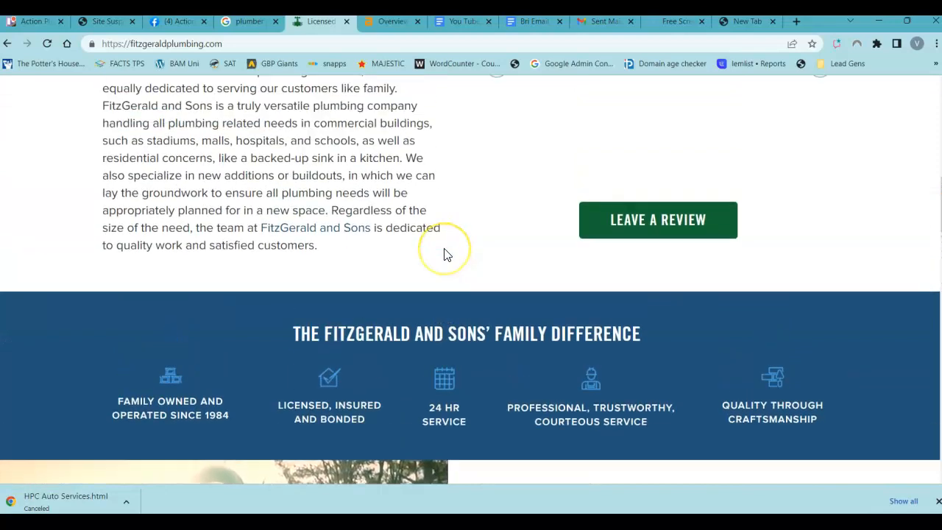
pyautogui.scroll(3)
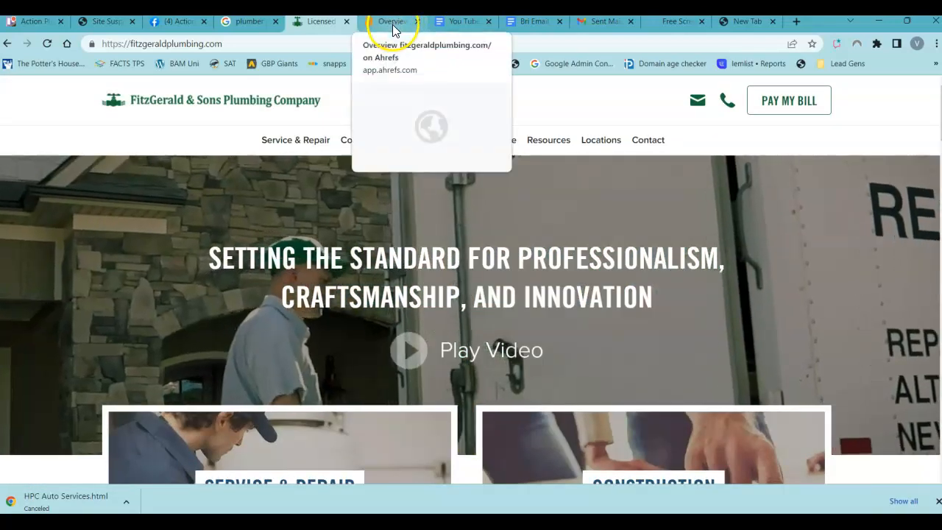
# Show the fitzgeraldplumbing.com Site Explorer overview with UR 37 and DR 24.
pyautogui.click(392, 21)
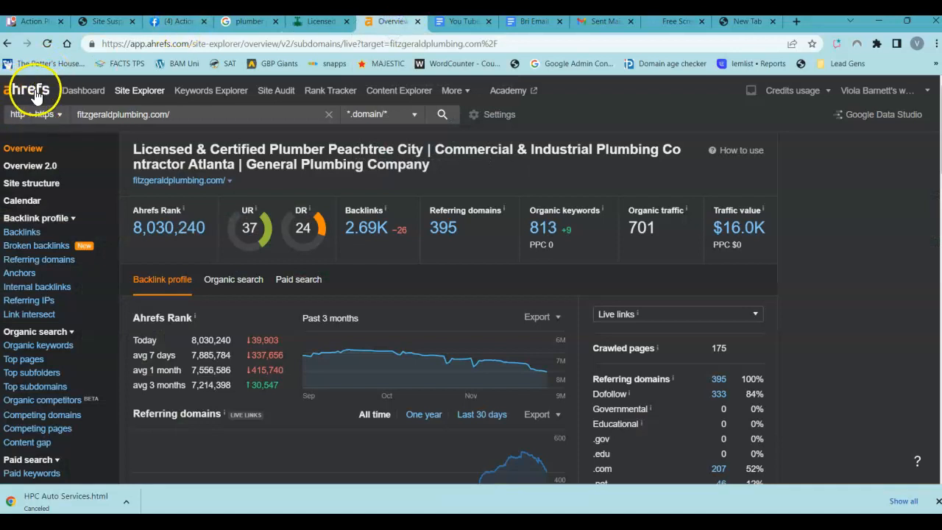
pyautogui.moveTo(62, 103)
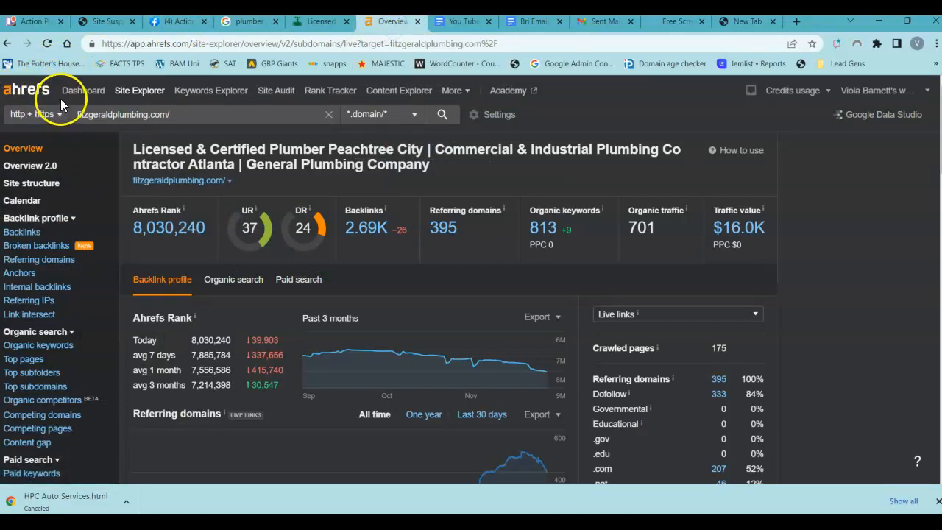
pyautogui.moveTo(211, 89)
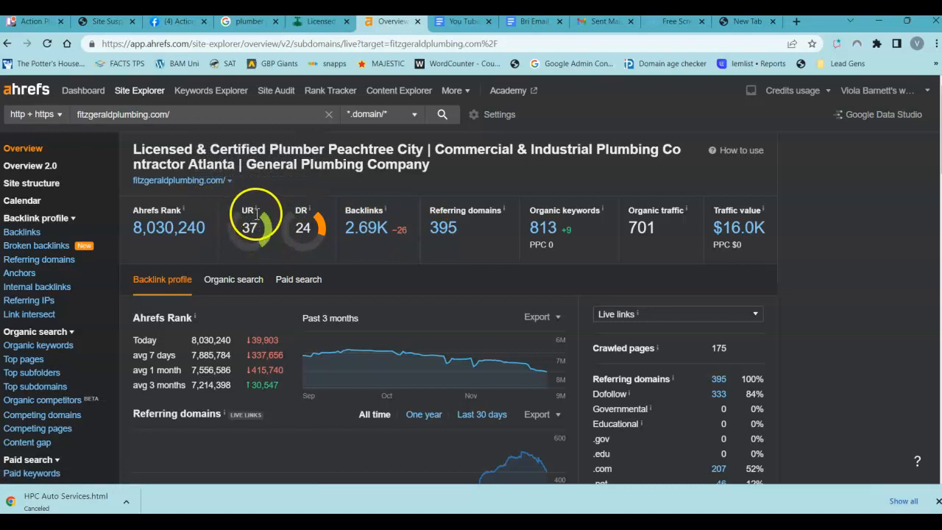
pyautogui.moveTo(265, 240)
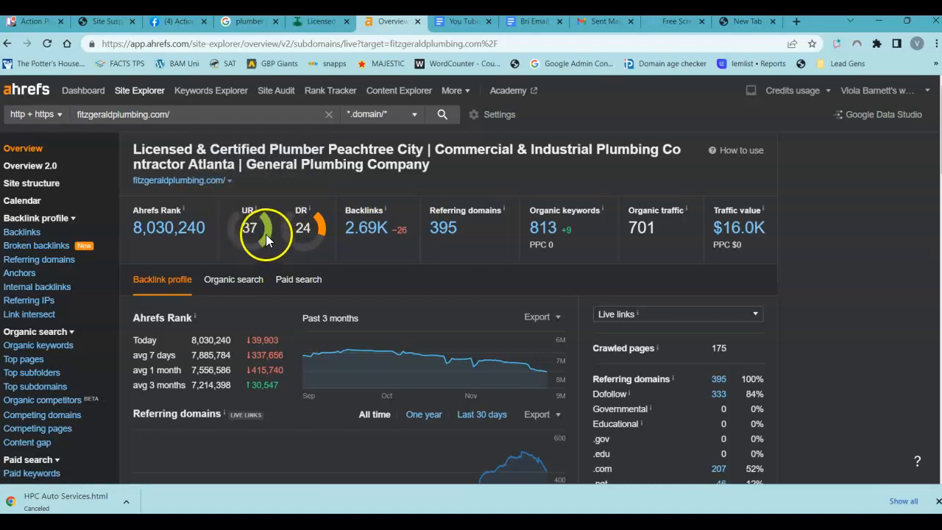
pyautogui.moveTo(321, 234)
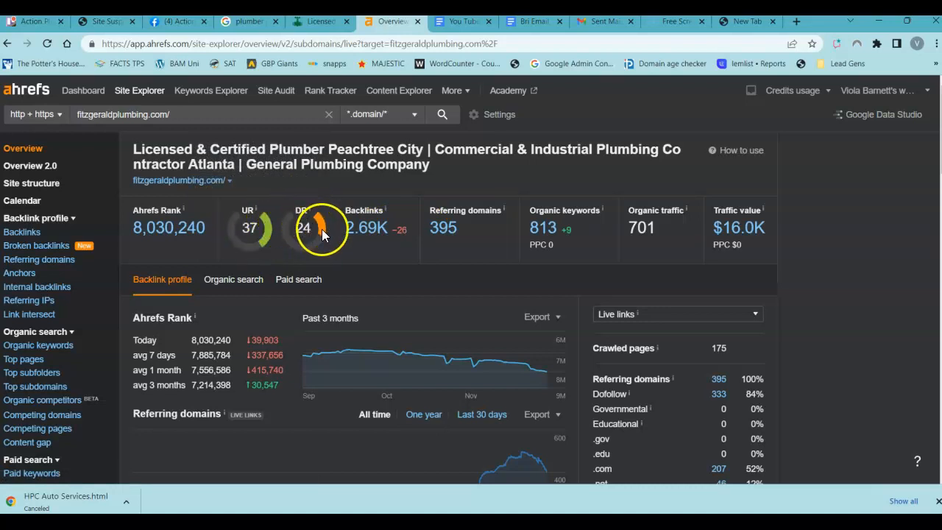
pyautogui.moveTo(357, 239)
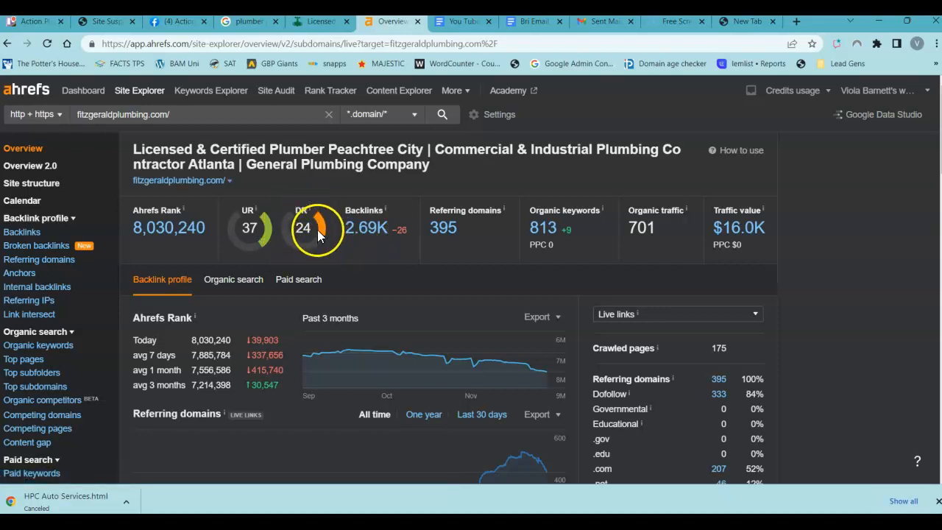
pyautogui.moveTo(353, 237)
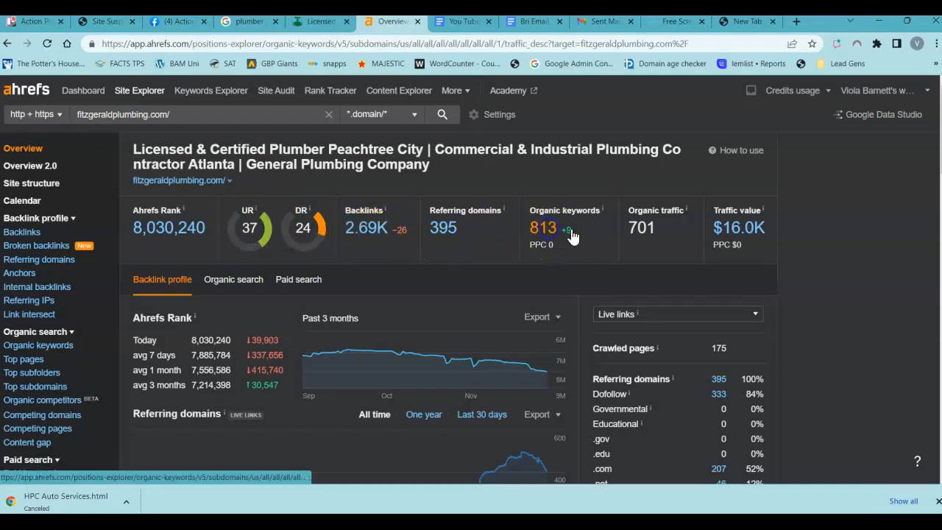
# Open fitzgeraldplumbing.com's Organic keywords report, led by 'plumbing company'.
pyautogui.click(542, 228)
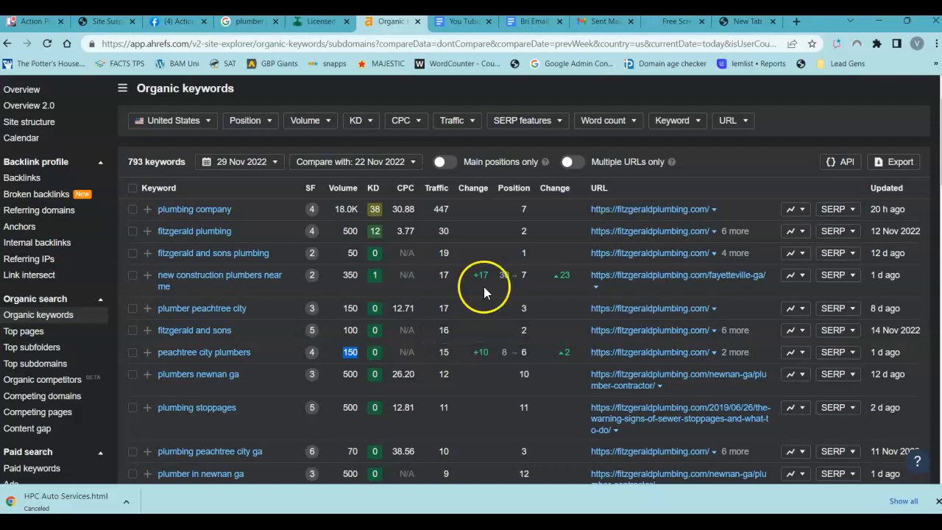
pyautogui.moveTo(335, 326)
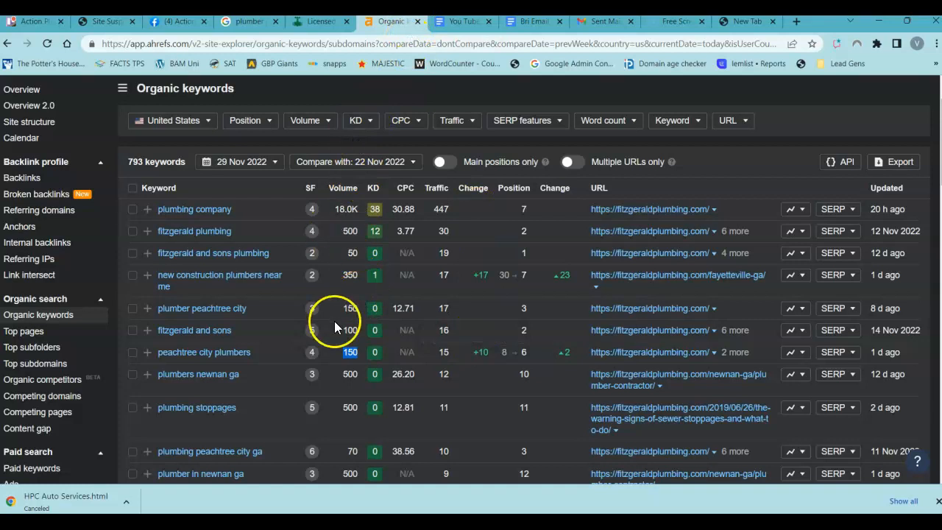
pyautogui.moveTo(301, 317)
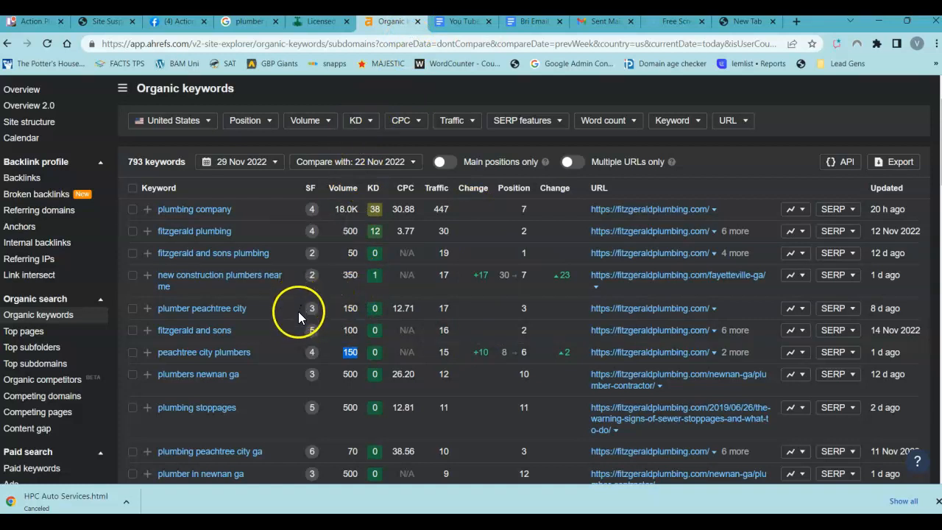
pyautogui.moveTo(258, 352)
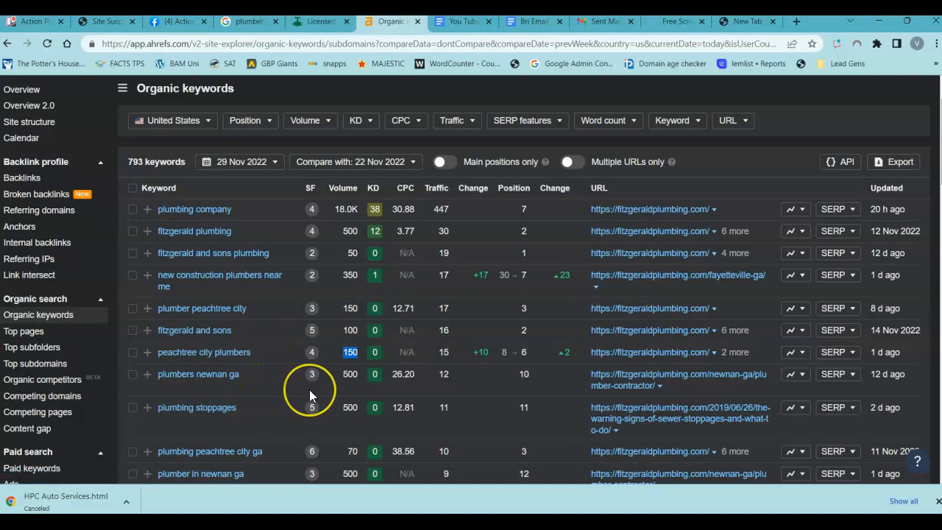
pyautogui.moveTo(326, 350)
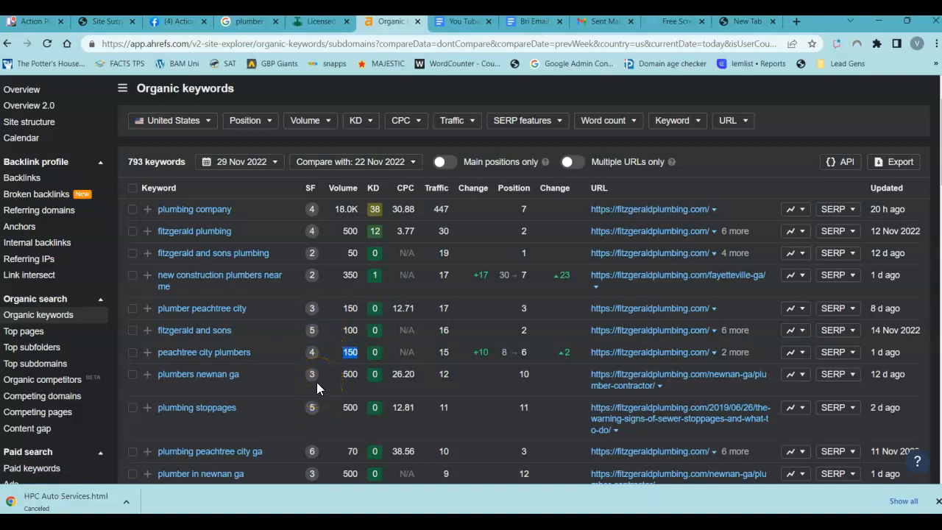
# Return to the Action Plumbing Company Facebook page with 233 followers.
pyautogui.click(176, 21)
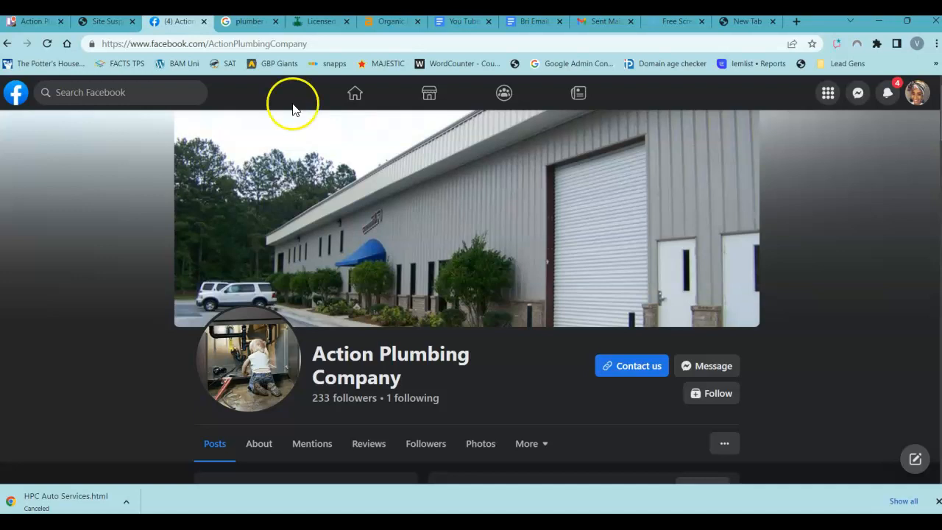
pyautogui.moveTo(293, 287)
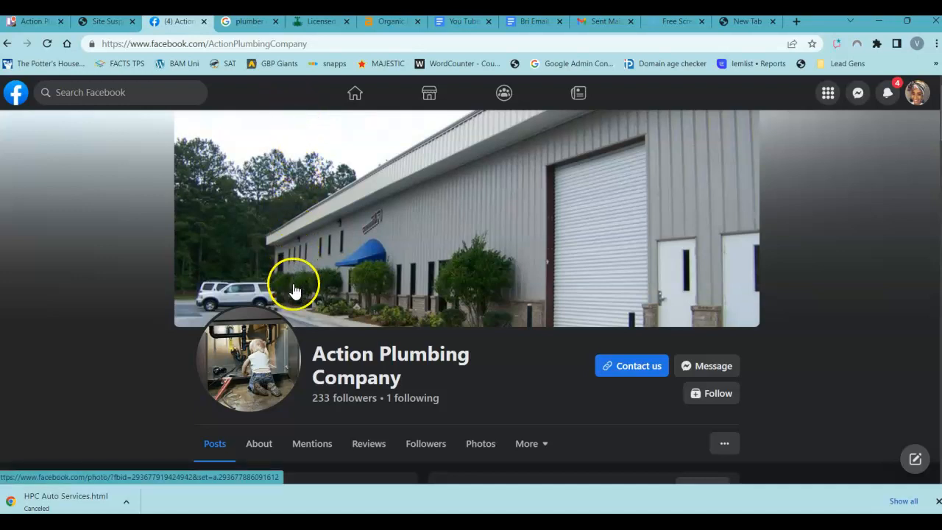